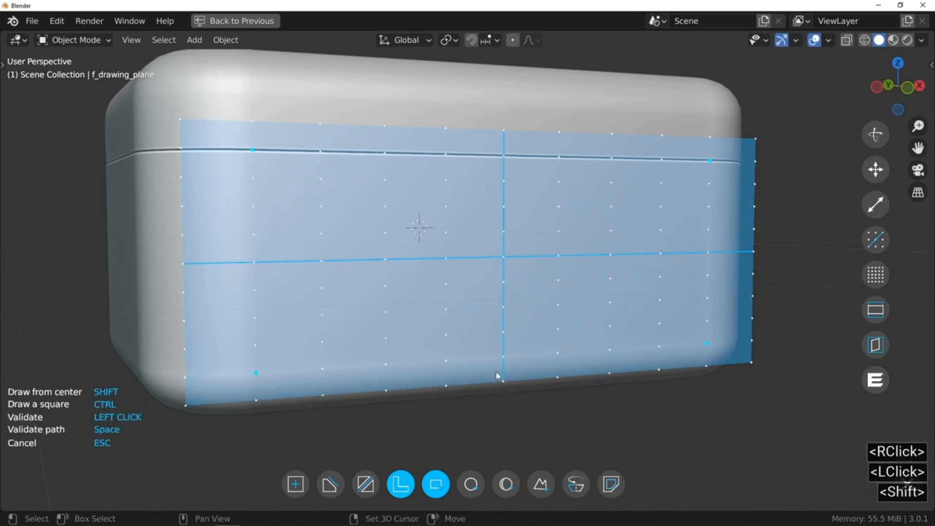
Cut a rectangle into the box side, array it into repeated slots, then add a hanging chain wire
click(497, 376)
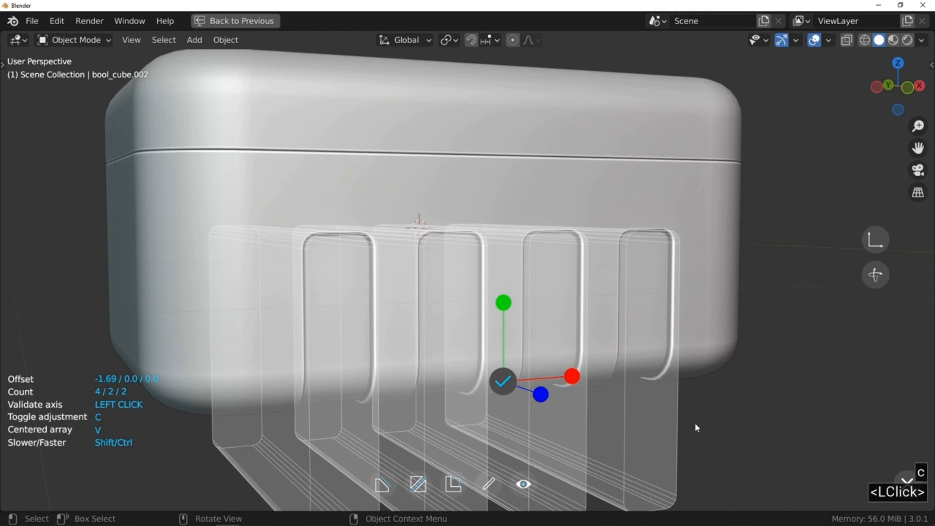
click(503, 382)
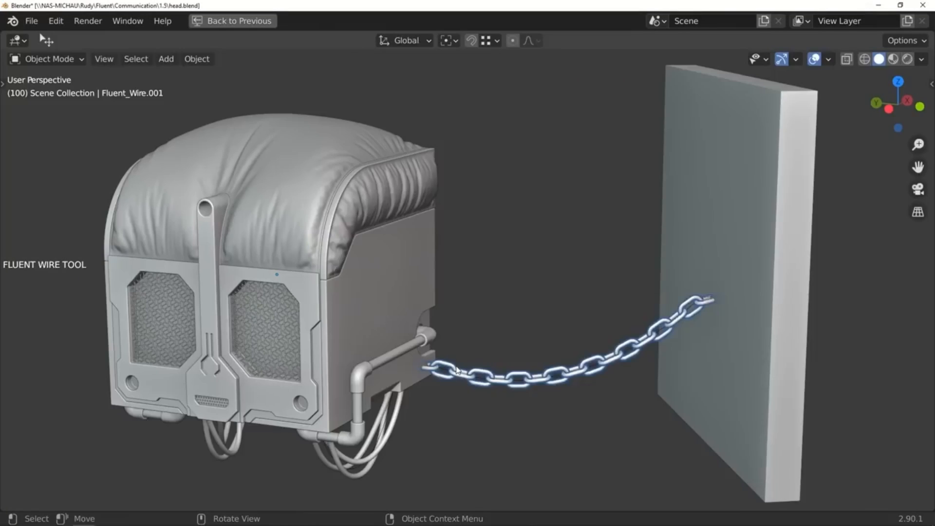
click(458, 370)
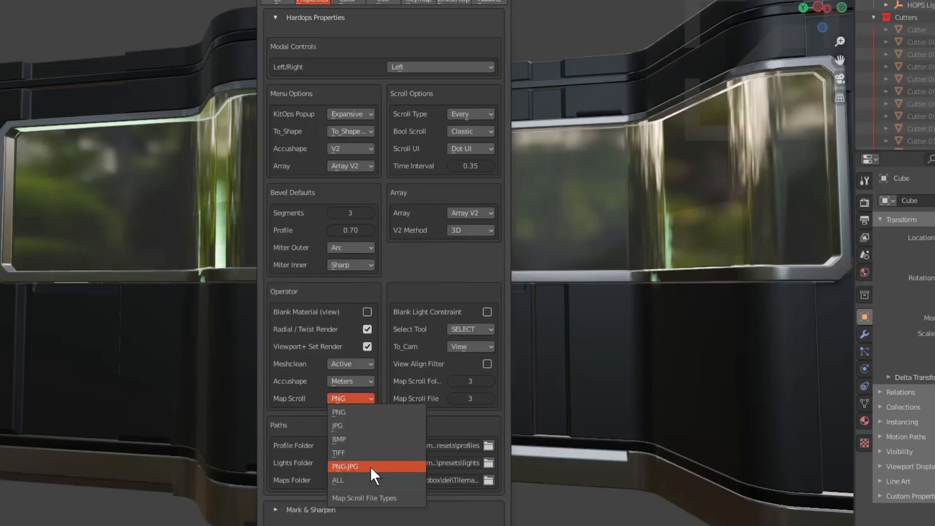
Choose PNG-JPG as the Hardops map scroll file type
click(345, 467)
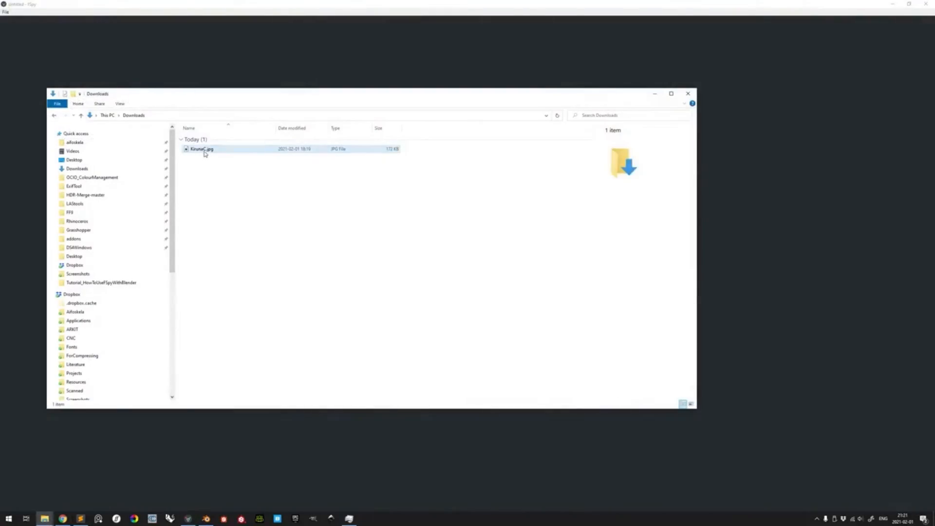
Load the downloaded JPG photo from Downloads as the fSpy reference image
double_click(202, 149)
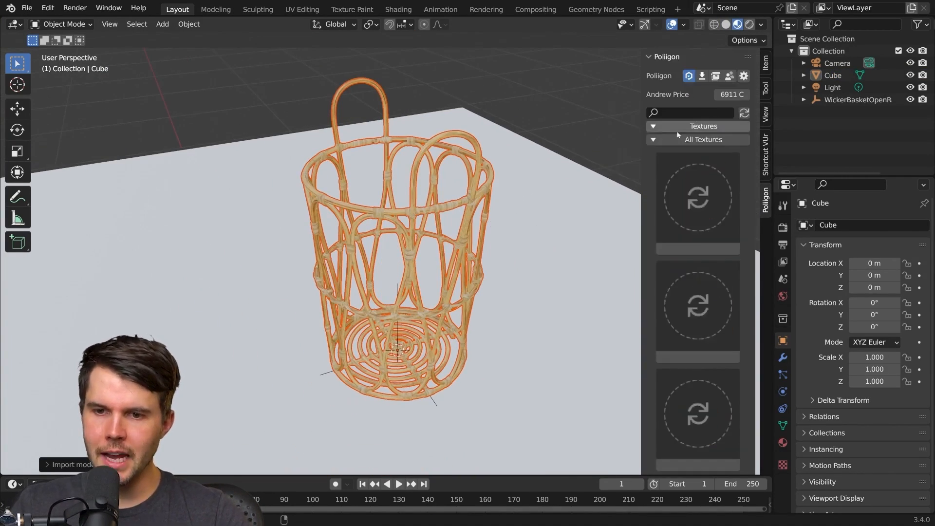
Search the Poliigon texture library for 'black'
text(black)
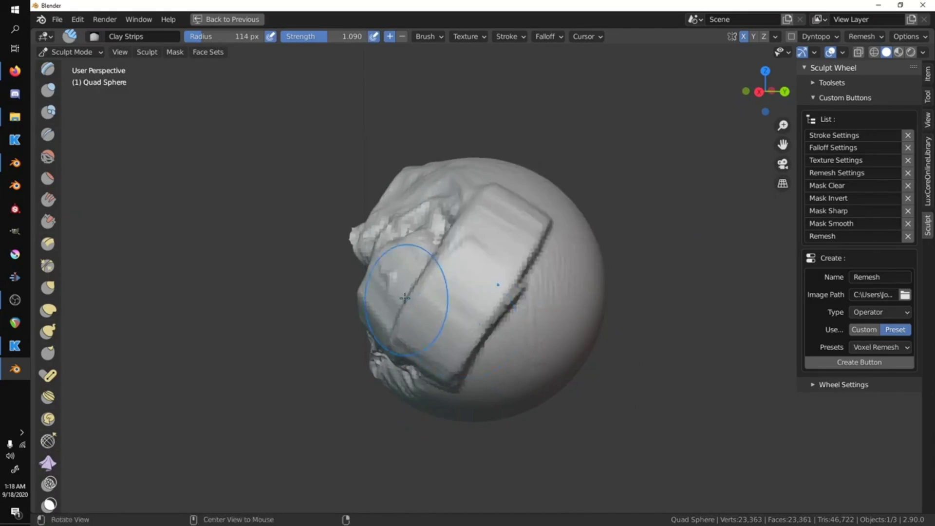
Run the custom Remesh button with the Voxel Remesh preset on the sculpted sphere
click(859, 362)
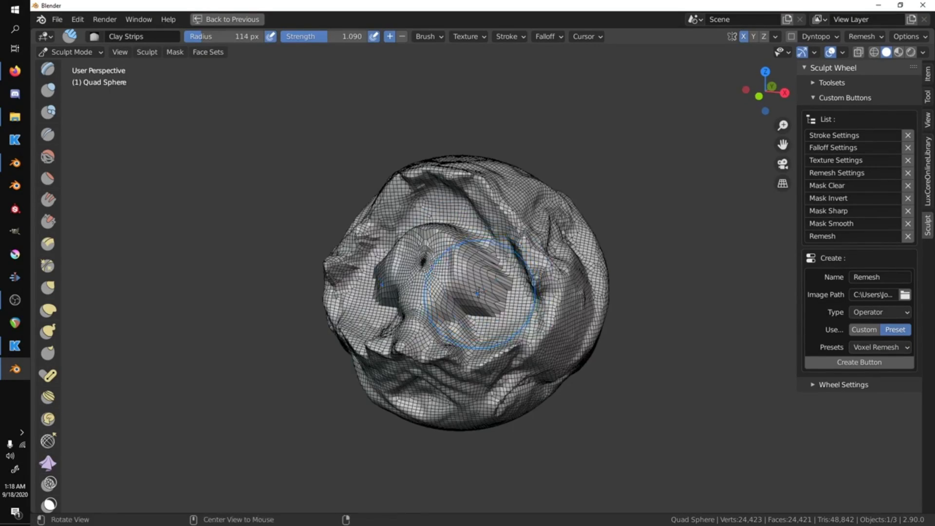
click(860, 188)
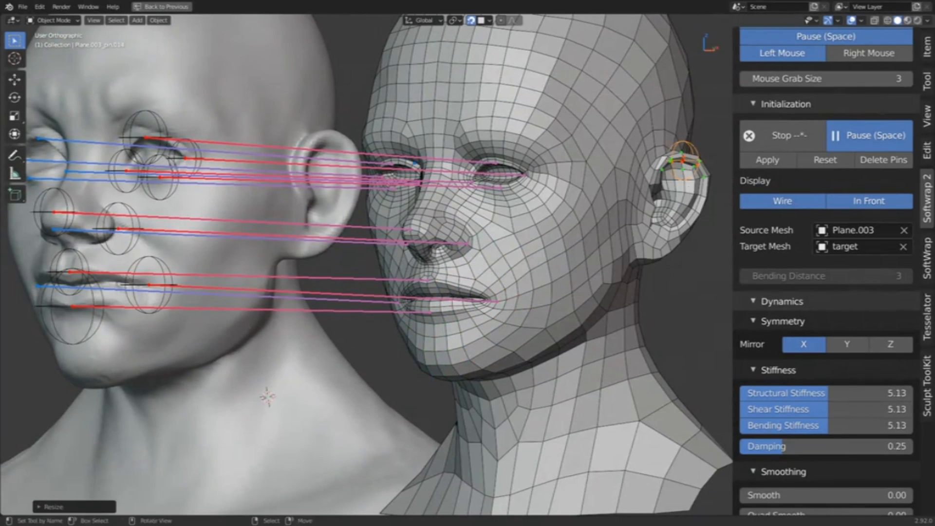
Start the Softwrap simulation wrapping the low-poly face onto the sculpted head with X mirror
key(s)
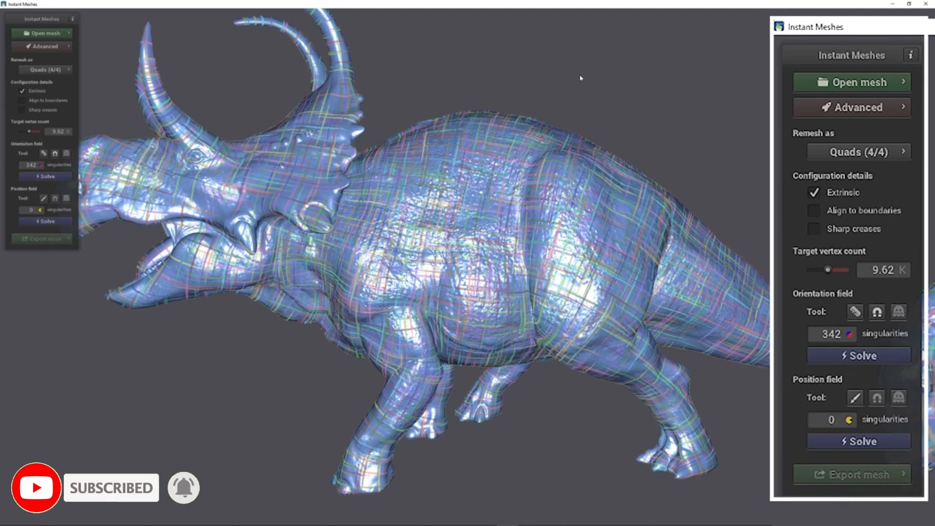
mouse_move(854, 311)
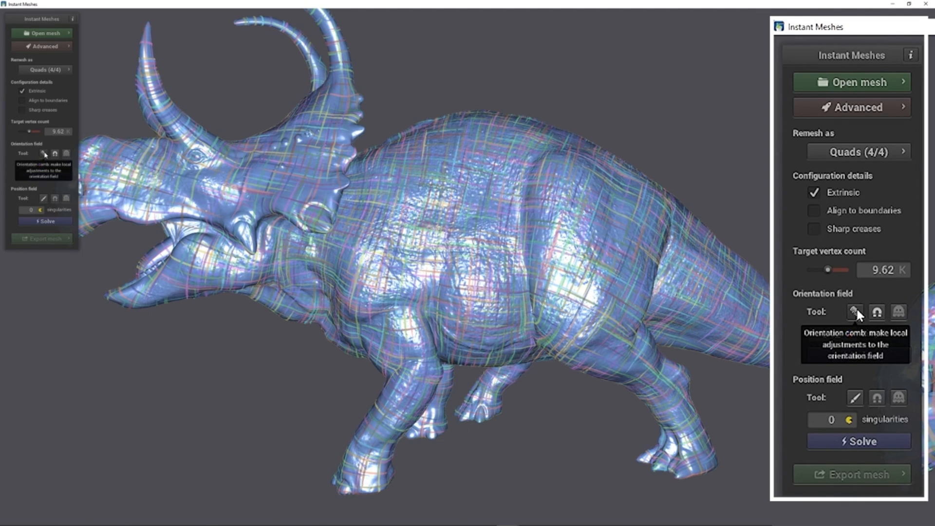